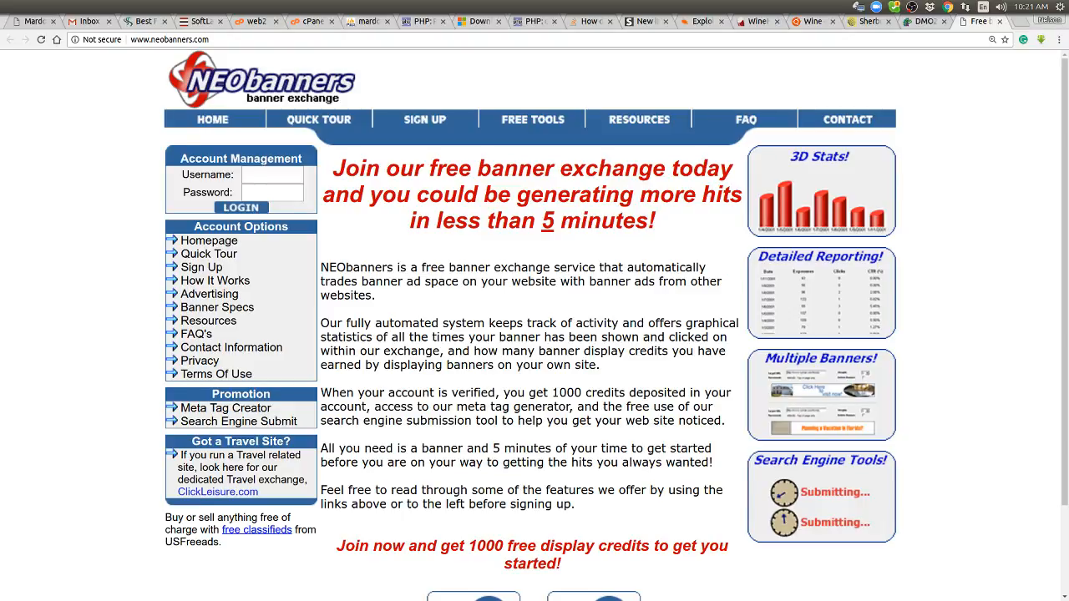
mouse_move(86, 147)
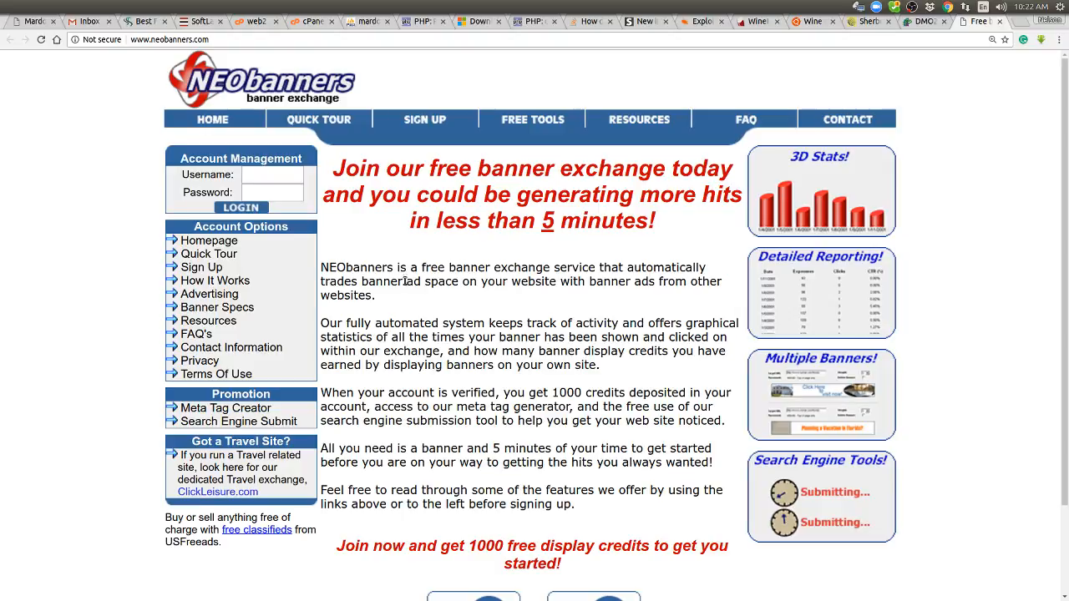
Go to the Sign Up terms page and scroll to the list of site types not accepted
drag(321, 267, 376, 294)
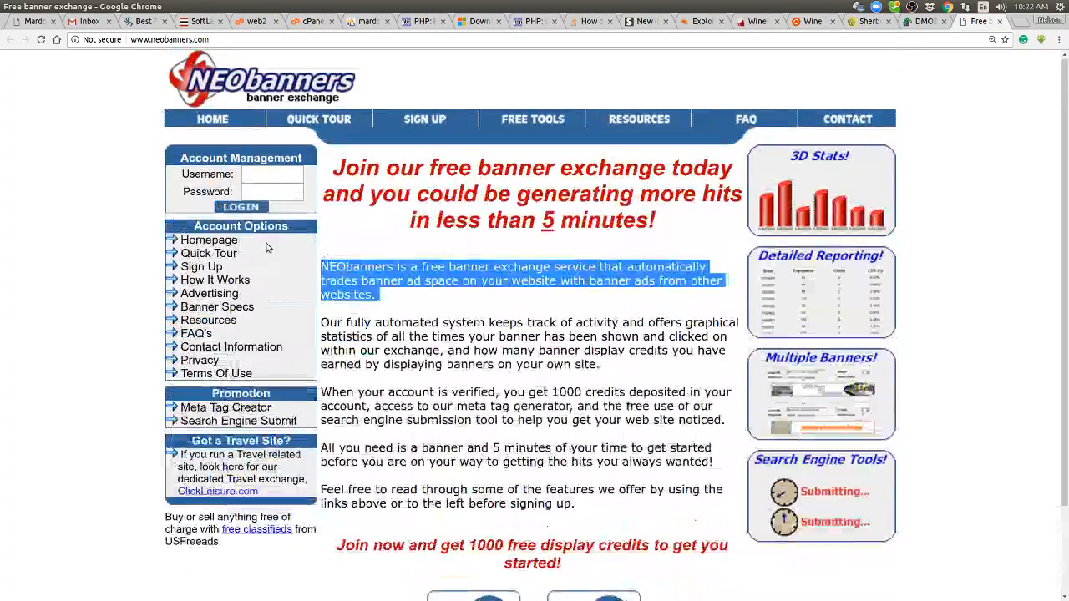
click(201, 268)
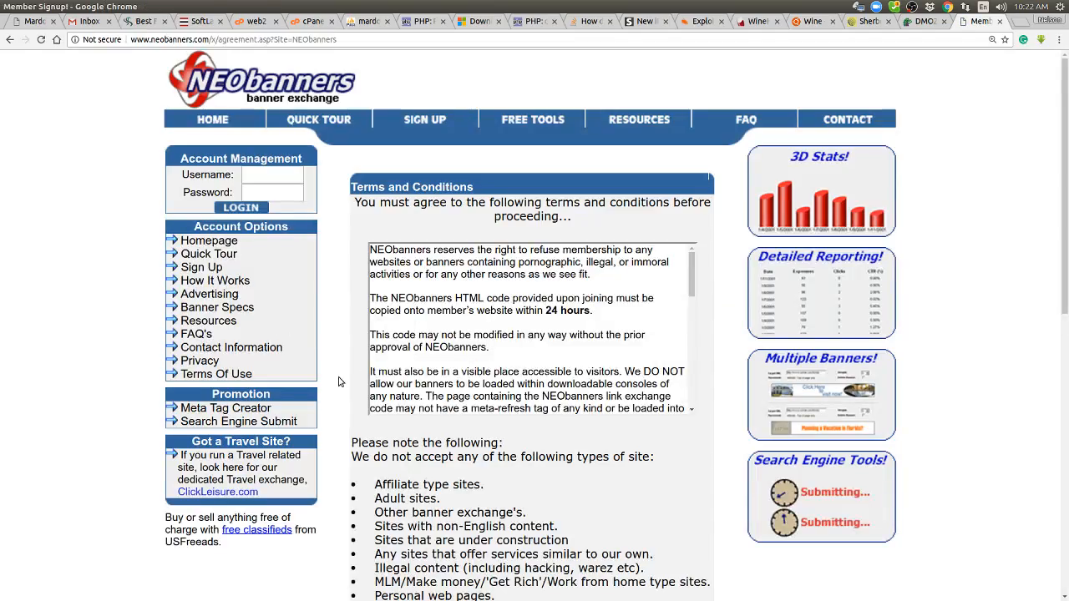
scroll(down, 3)
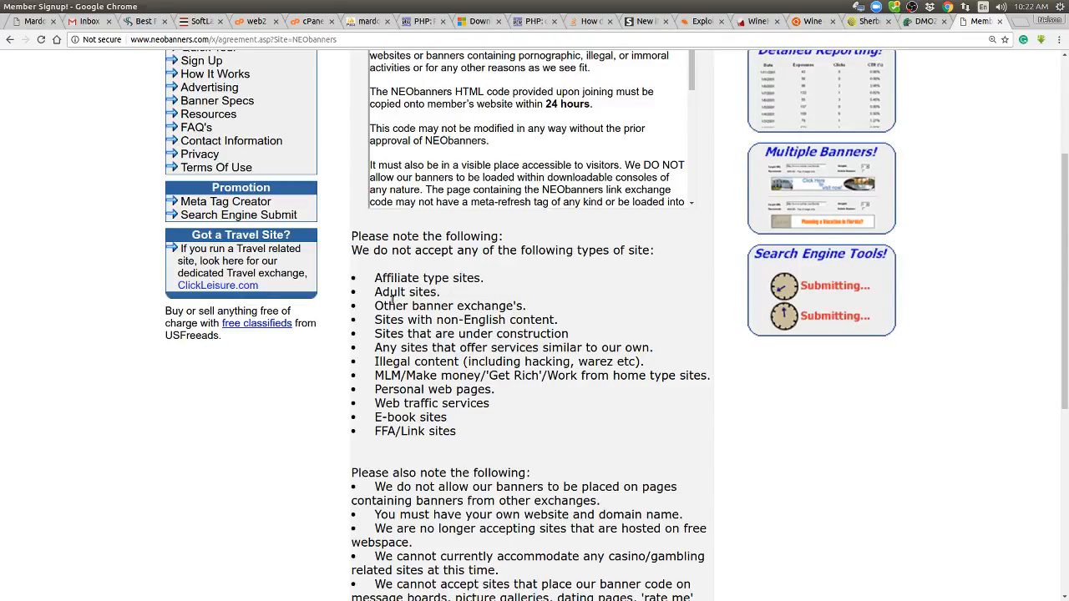
mouse_move(728, 327)
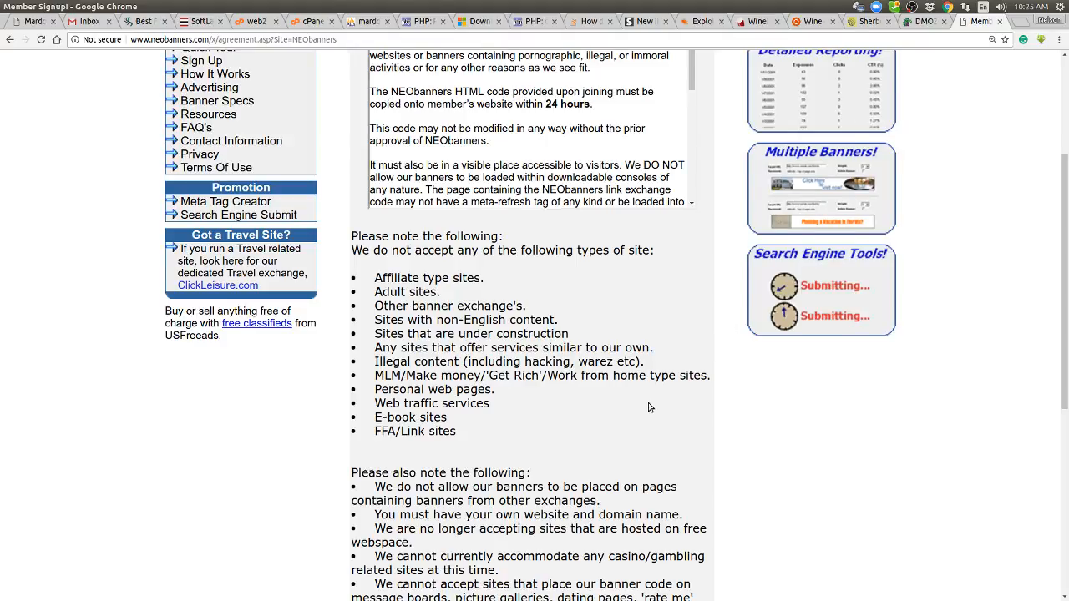
mouse_move(267, 471)
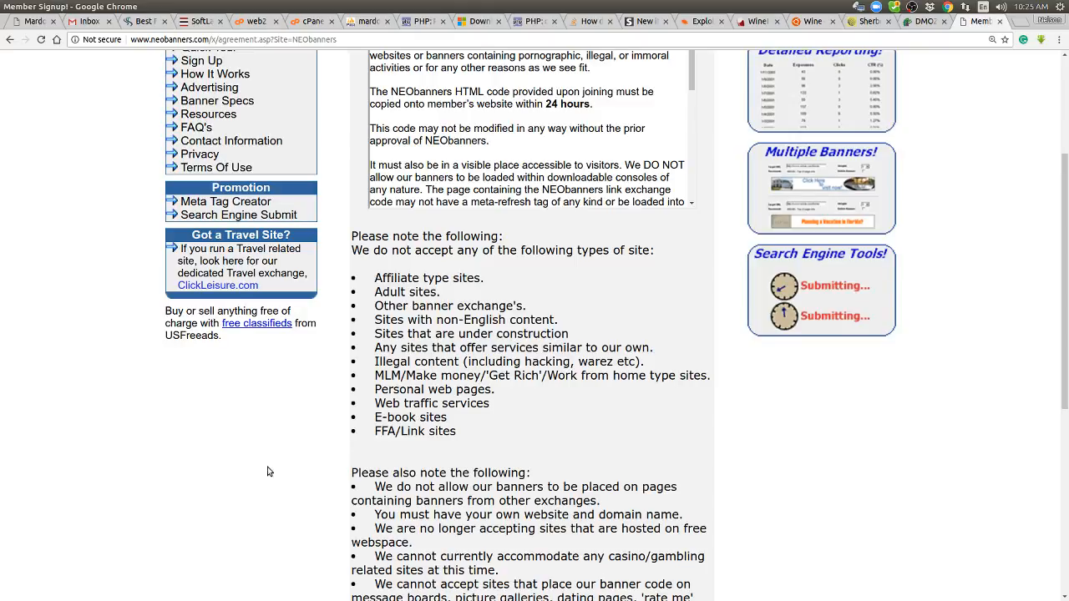
Scroll down to the 'Please also note the following' restrictions and fraud warning
scroll(down, 3)
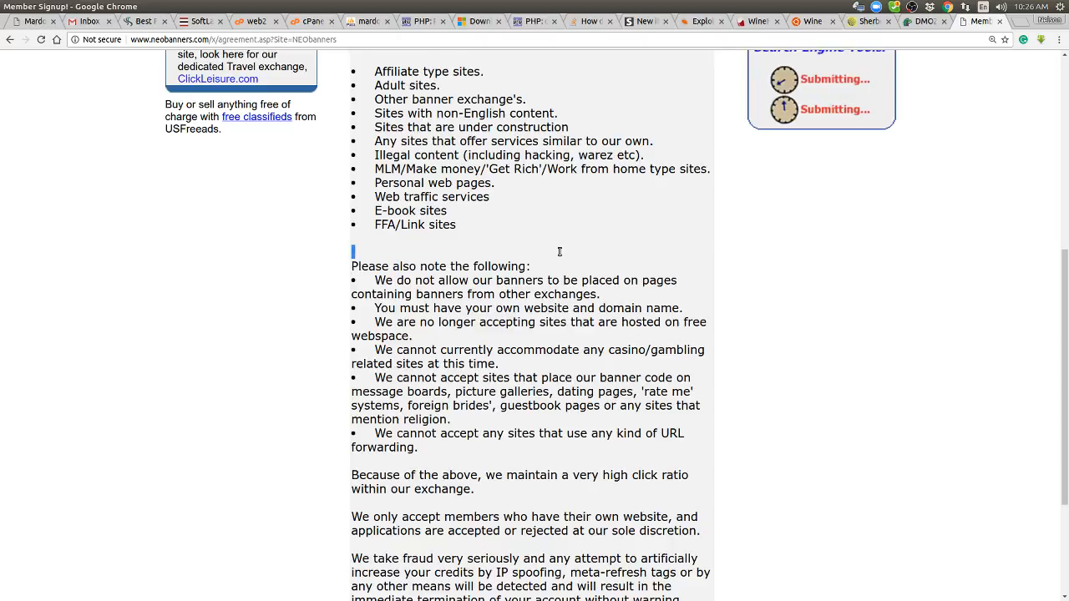
Highlight the 'Please also note the following' line, then clear the selection
triple_click(441, 266)
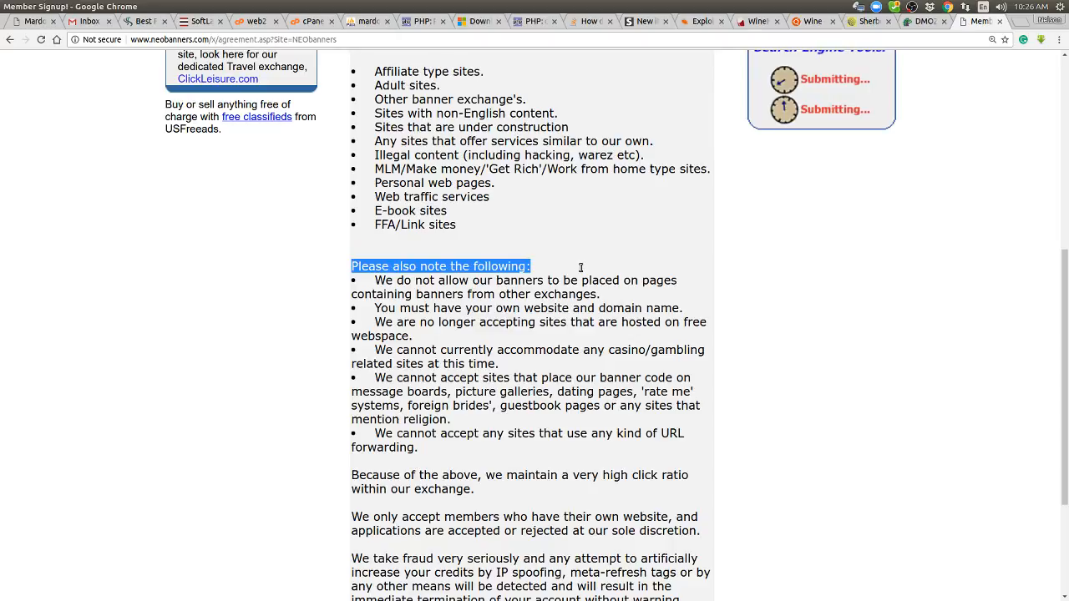
click(573, 259)
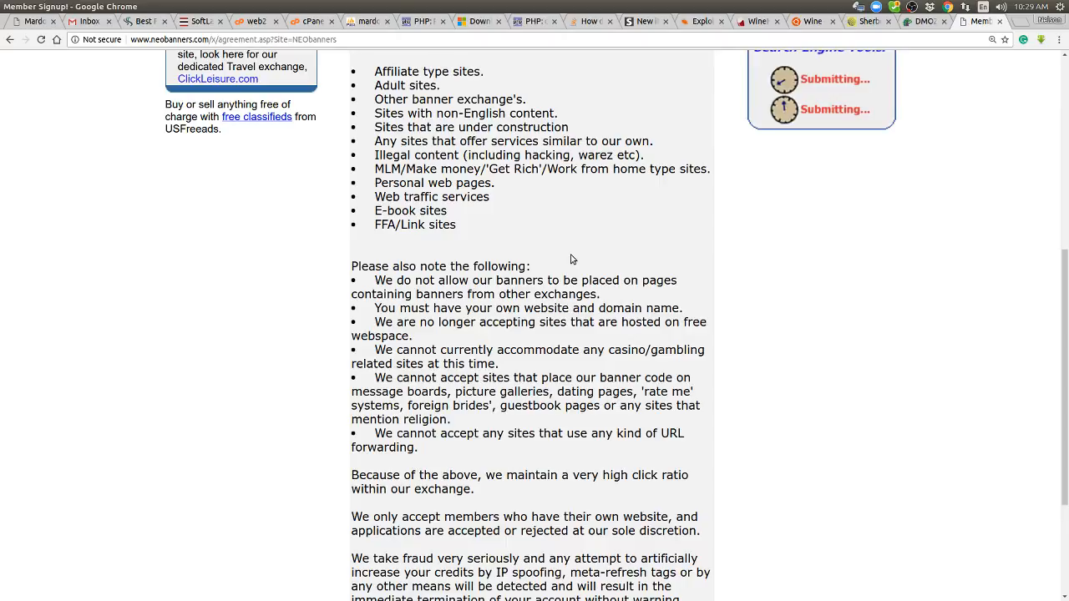
Scroll to the bottom of the terms page showing the red 'not accepting new sites' notice
scroll(down, 3)
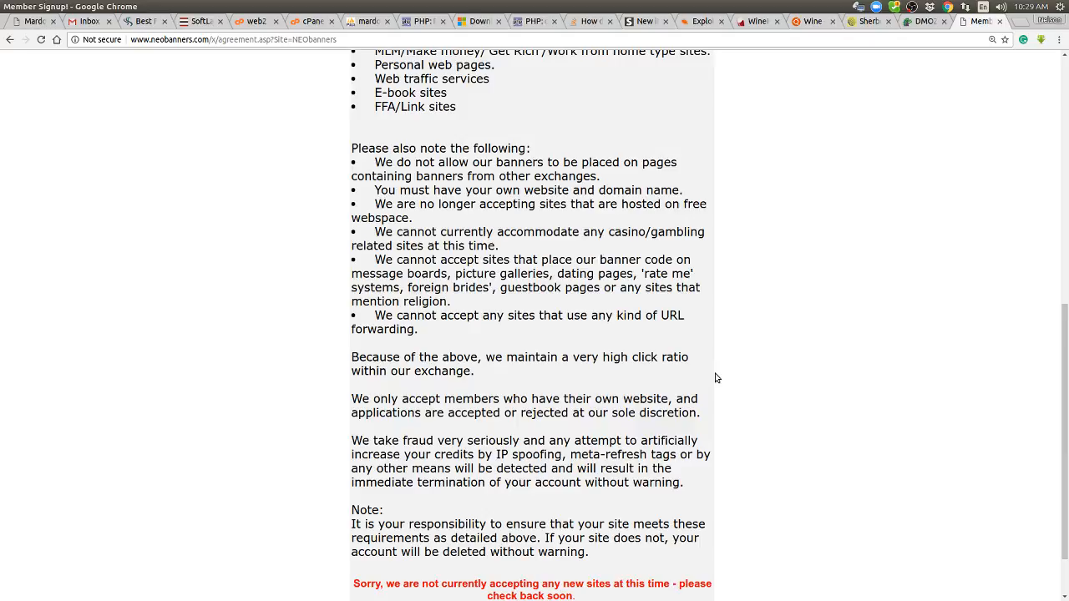
scroll(down, 3)
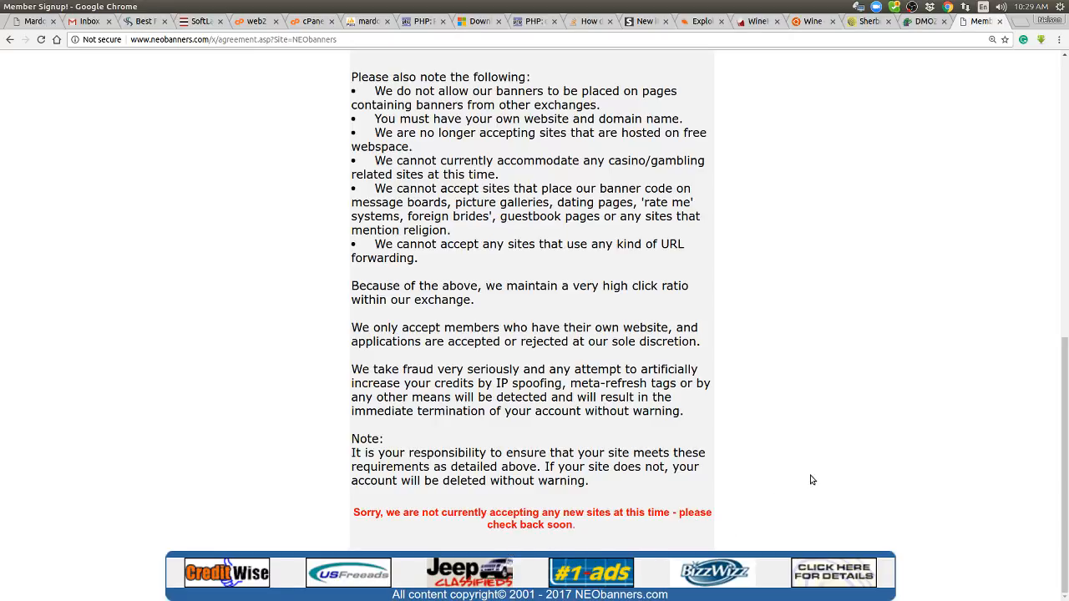
Scroll up to the top of the page, then back down to the 'We do not accept' list
scroll(up, 3)
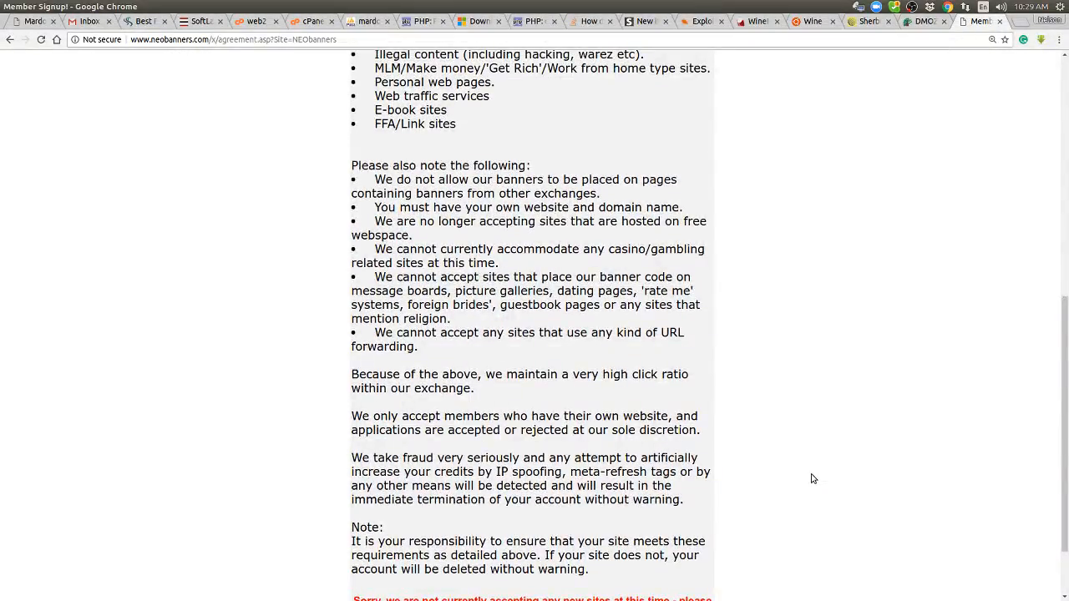
scroll(up, 3)
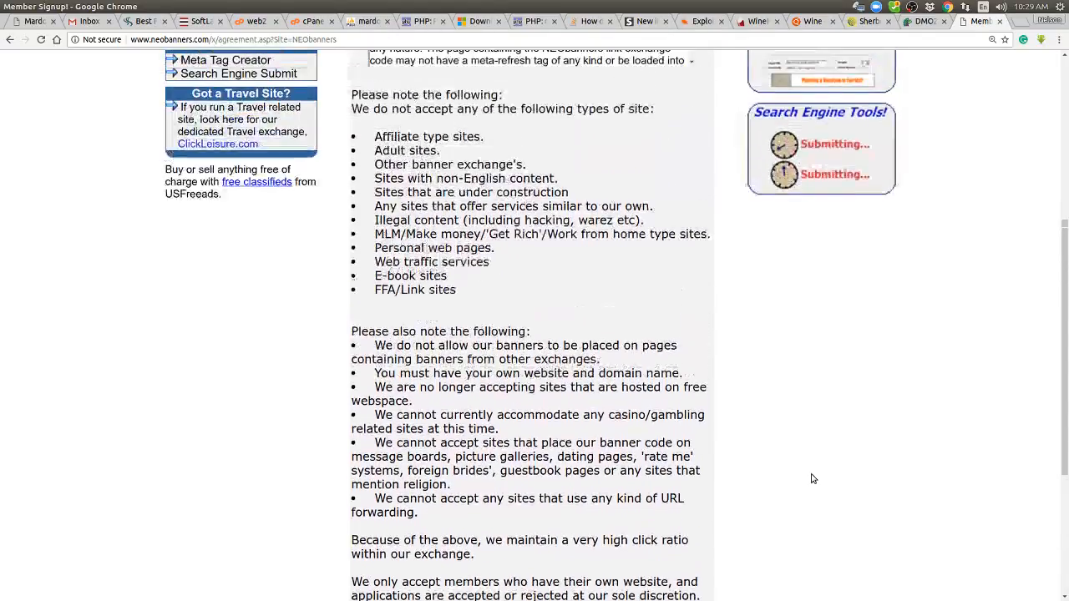
scroll(up, 3)
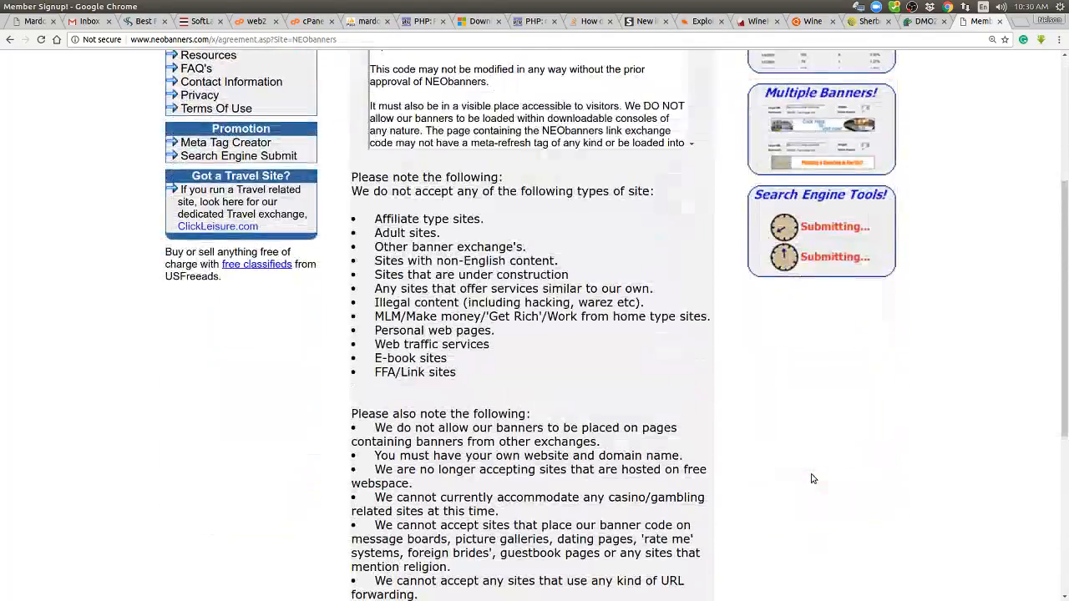
scroll(down, 3)
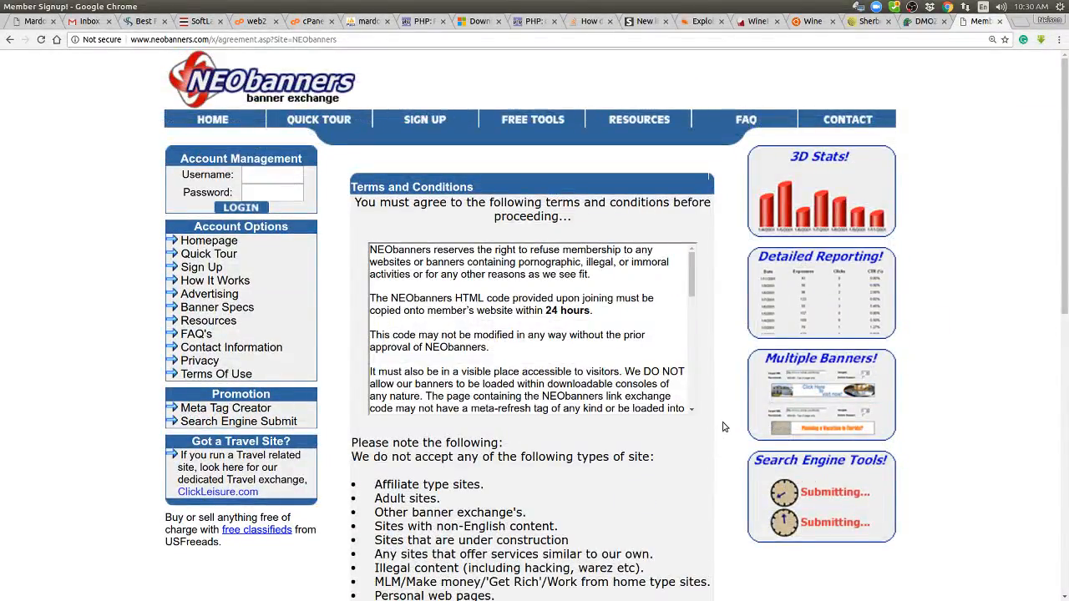
scroll(down, 3)
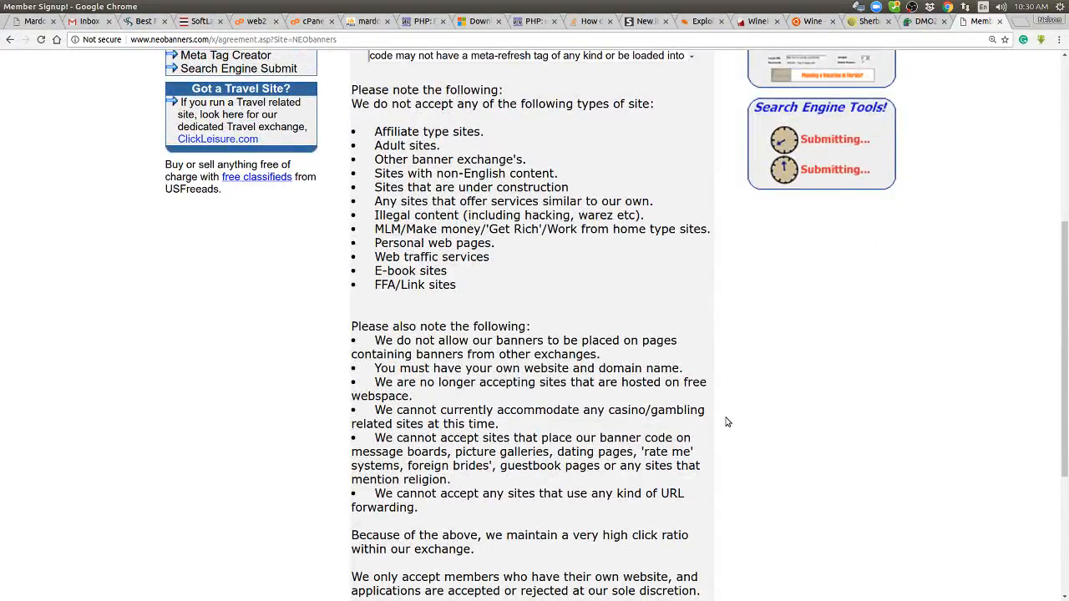
scroll(down, 3)
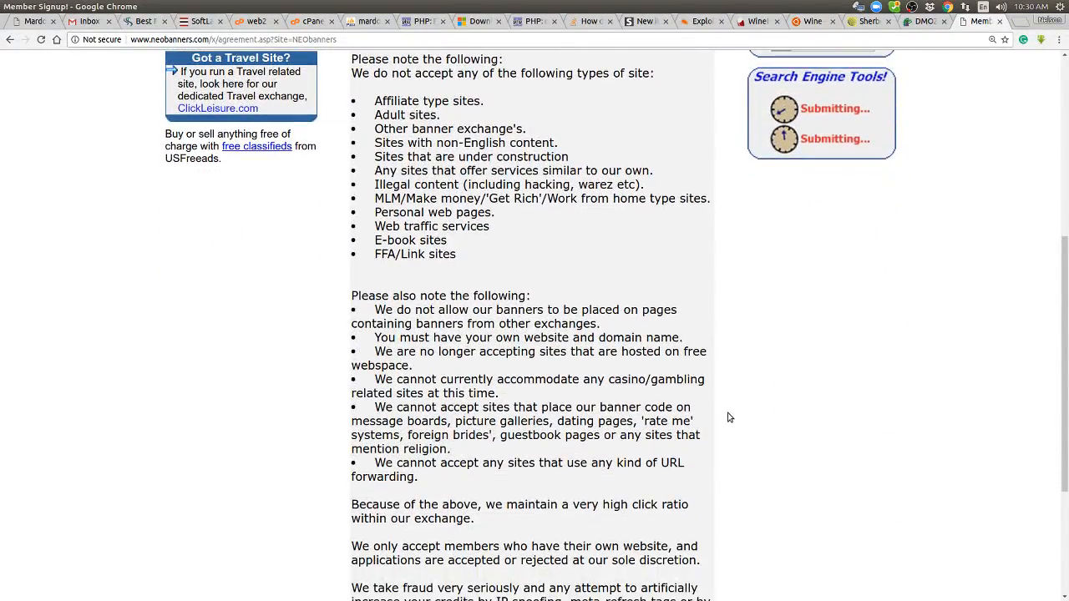